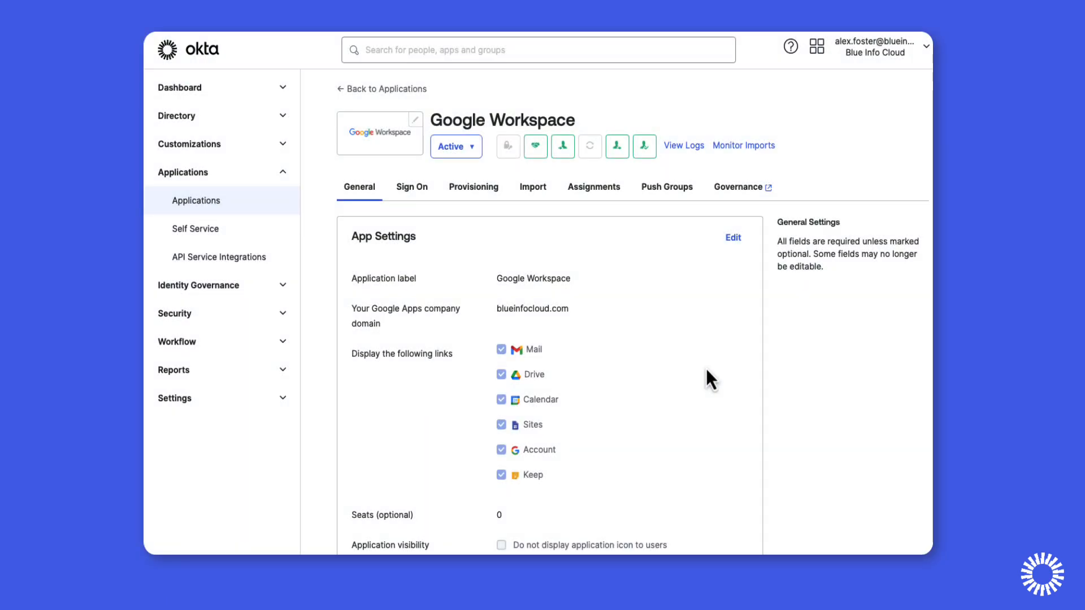
Scroll through the Google Workspace app's General settings.
{"action": "scroll", "scroll_direction": "down", "scroll_amount": 3}
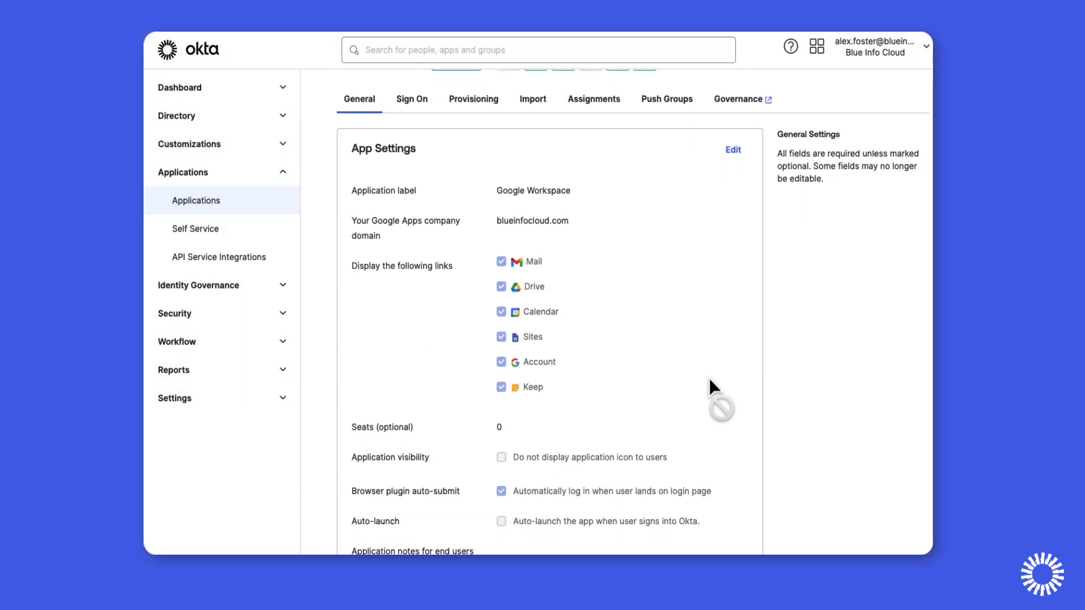
{"action": "scroll", "scroll_direction": "down", "scroll_amount": 3}
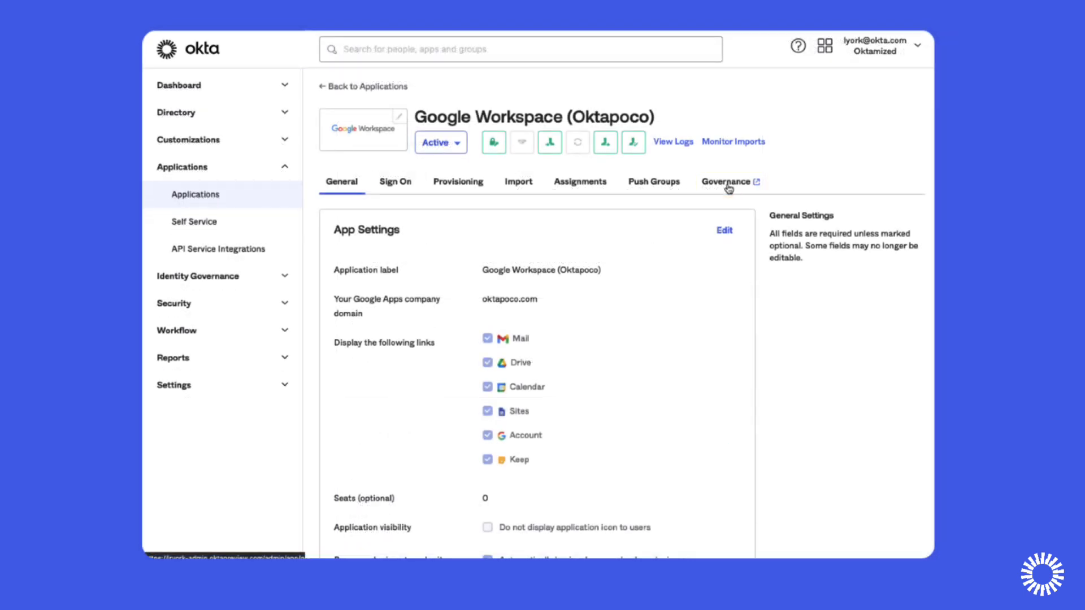
Show the Google Workspace (Oktapoco) governance entitlement policy with its two active rules.
{"action": "left_click", "coordinate": [726, 181]}
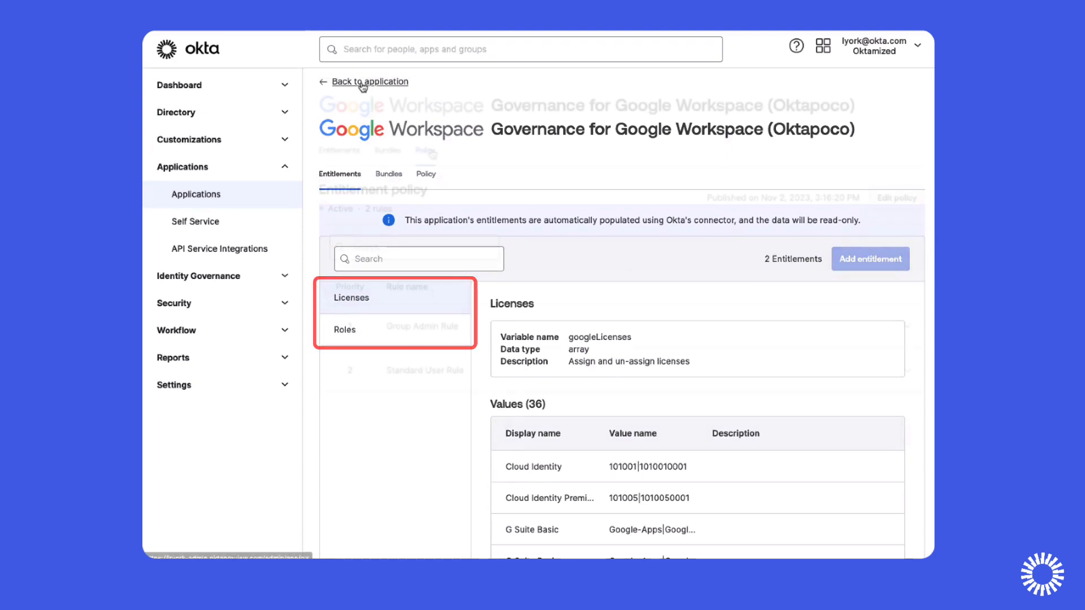
{"action": "left_click", "coordinate": [426, 151]}
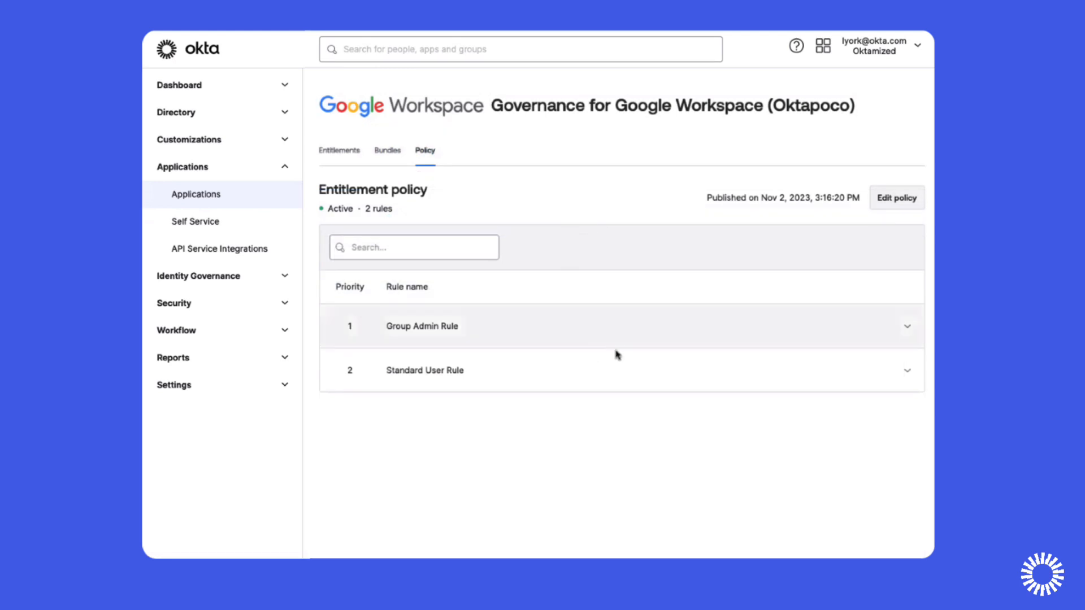
Expand the Group Admin Rule and Standard User Rule to reveal their IF conditions and granted roles.
{"action": "left_click", "coordinate": [907, 326]}
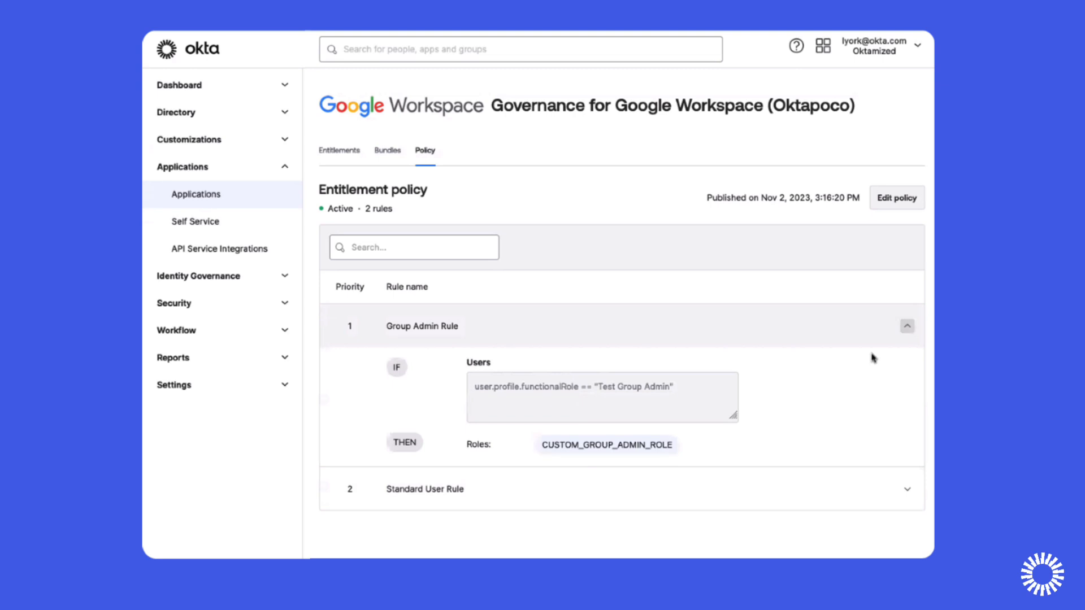
{"action": "scroll", "scroll_direction": "down", "scroll_amount": 3}
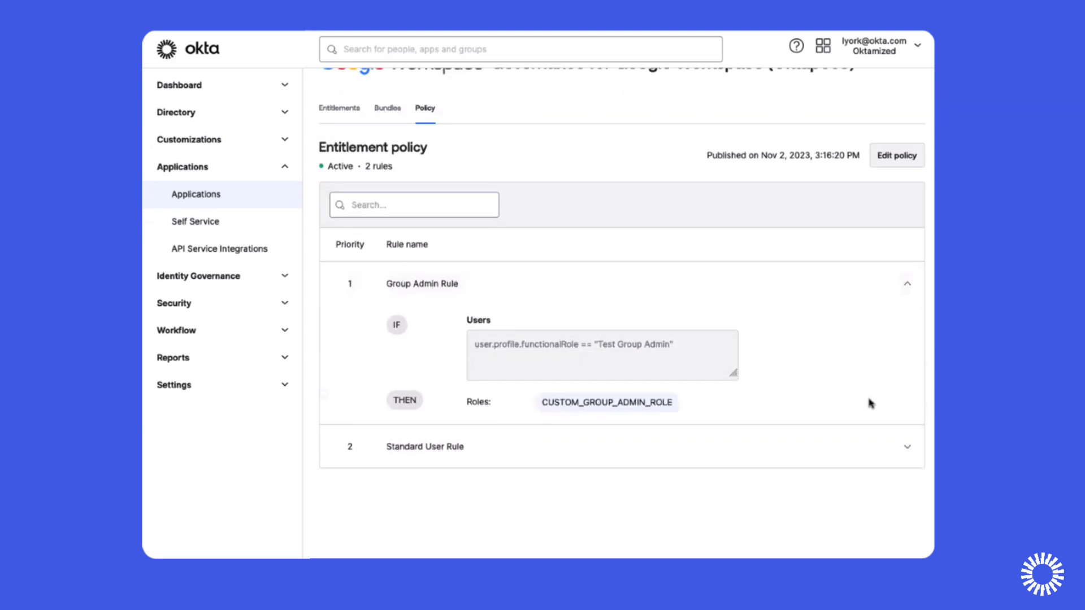
{"action": "left_click", "coordinate": [906, 447]}
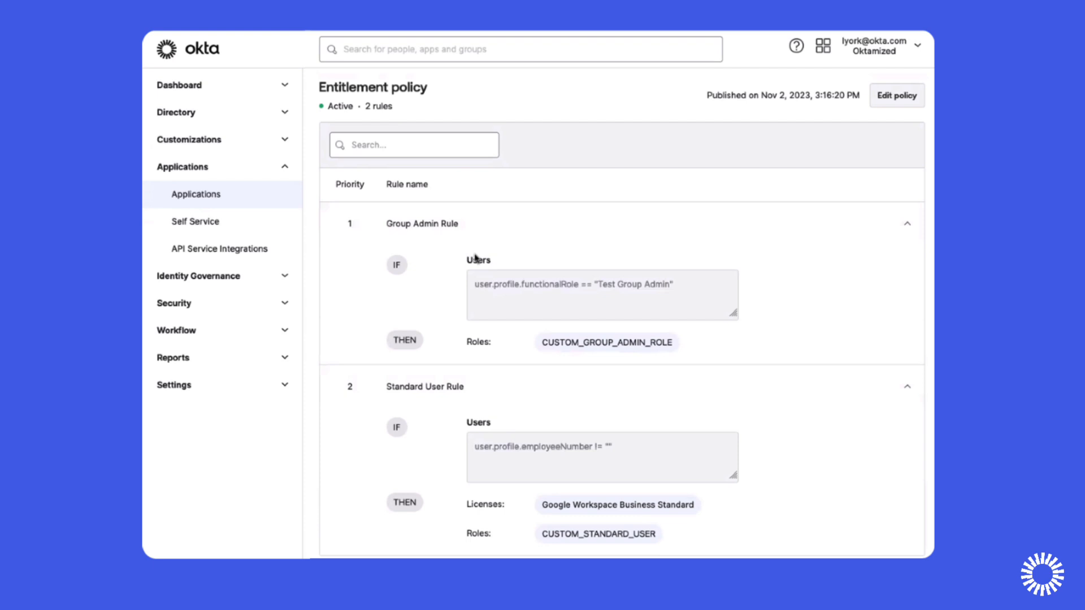
{"action": "mouse_move", "coordinate": [604, 297]}
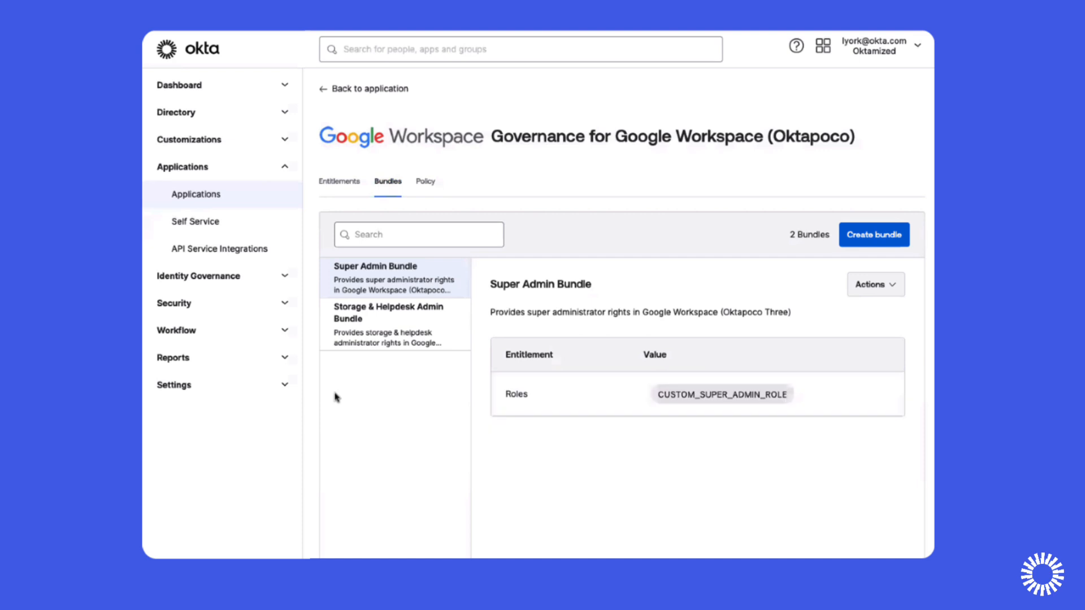
View the Storage & Helpdesk Admin Bundle's help desk and storage admin roles.
{"action": "scroll", "scroll_direction": "down", "scroll_amount": 3}
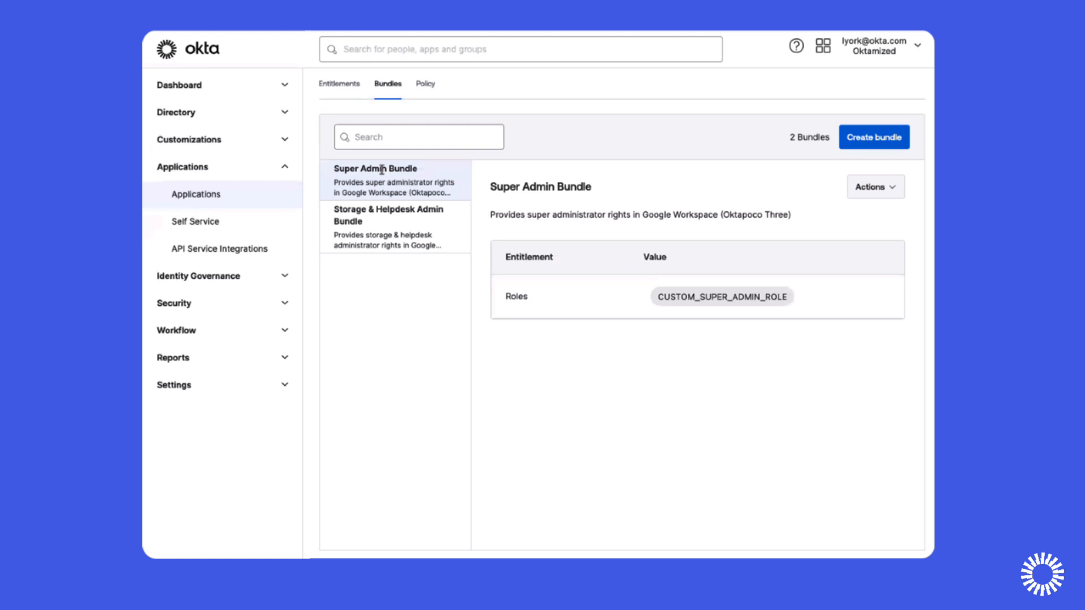
{"action": "mouse_move", "coordinate": [420, 222]}
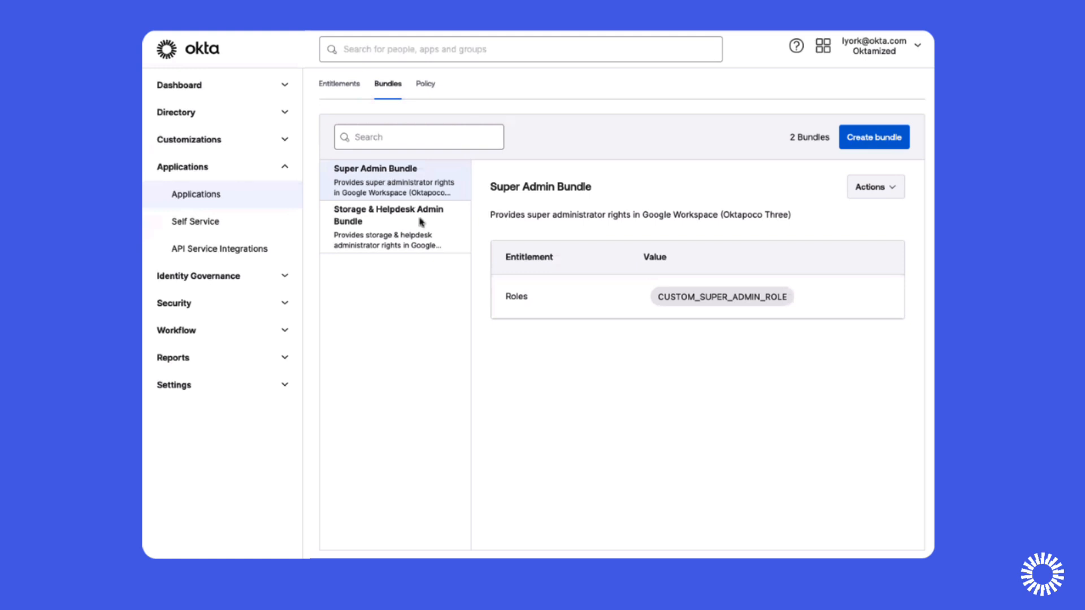
{"action": "left_click", "coordinate": [389, 215]}
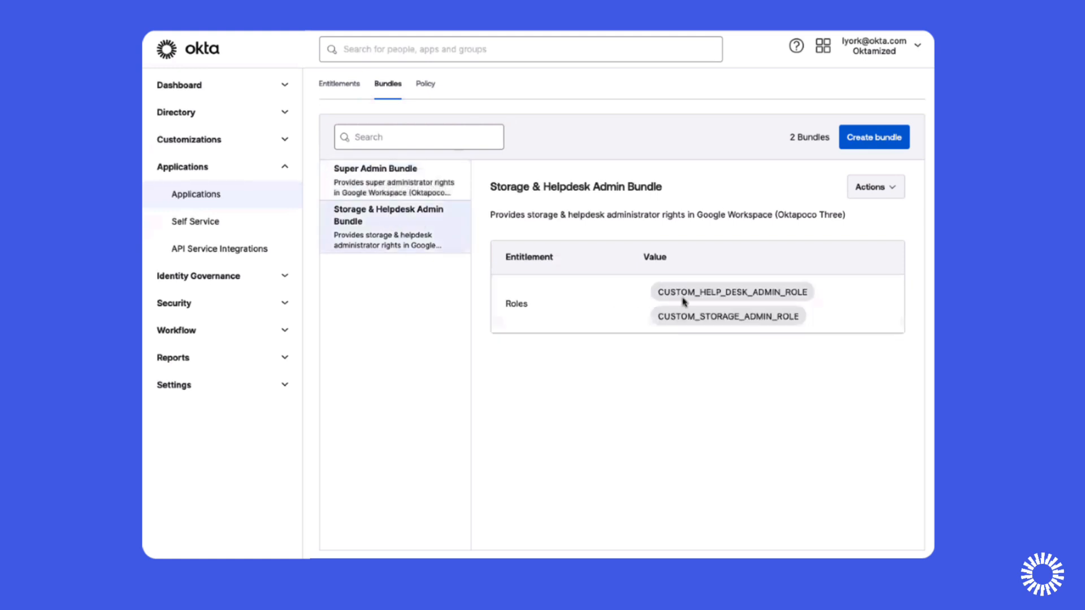
{"action": "mouse_move", "coordinate": [540, 312]}
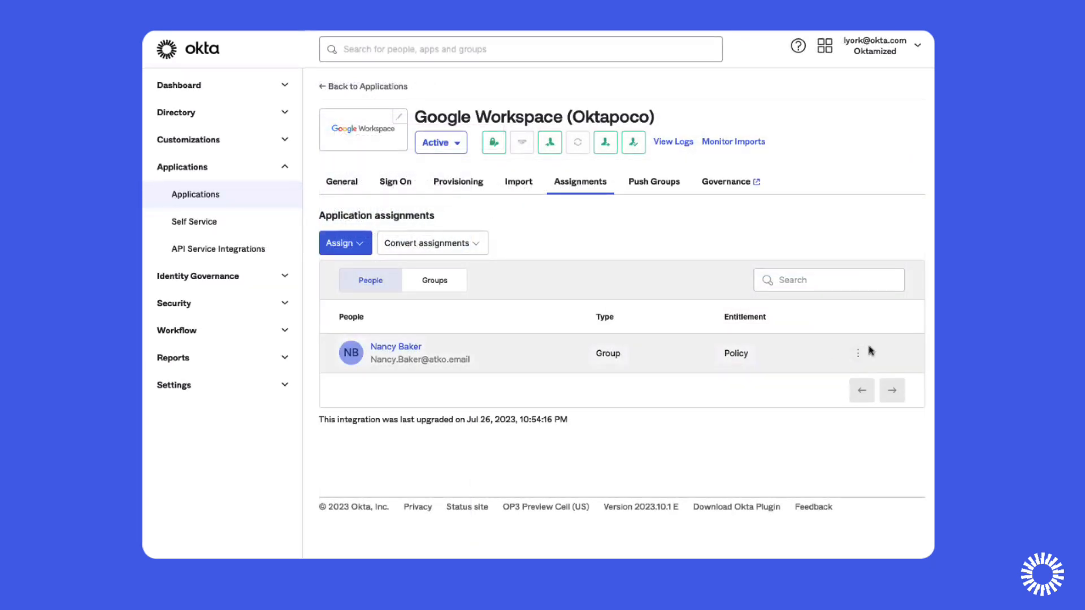
View the entitlements of the user assigned to Google Workspace (Oktapoco) via the row actions menu.
{"action": "left_click", "coordinate": [858, 353]}
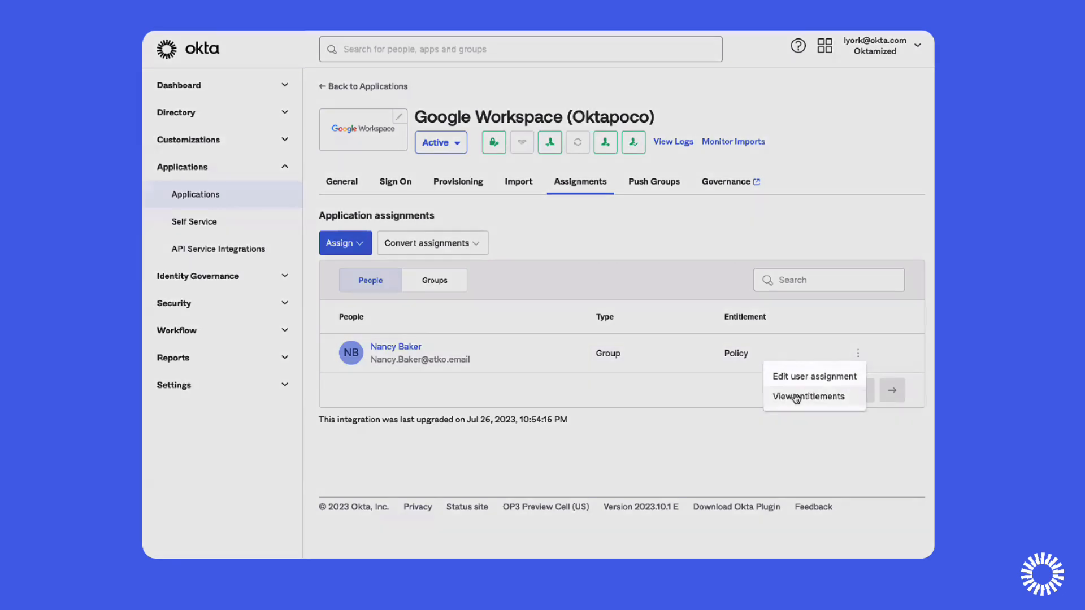
{"action": "left_click", "coordinate": [807, 396]}
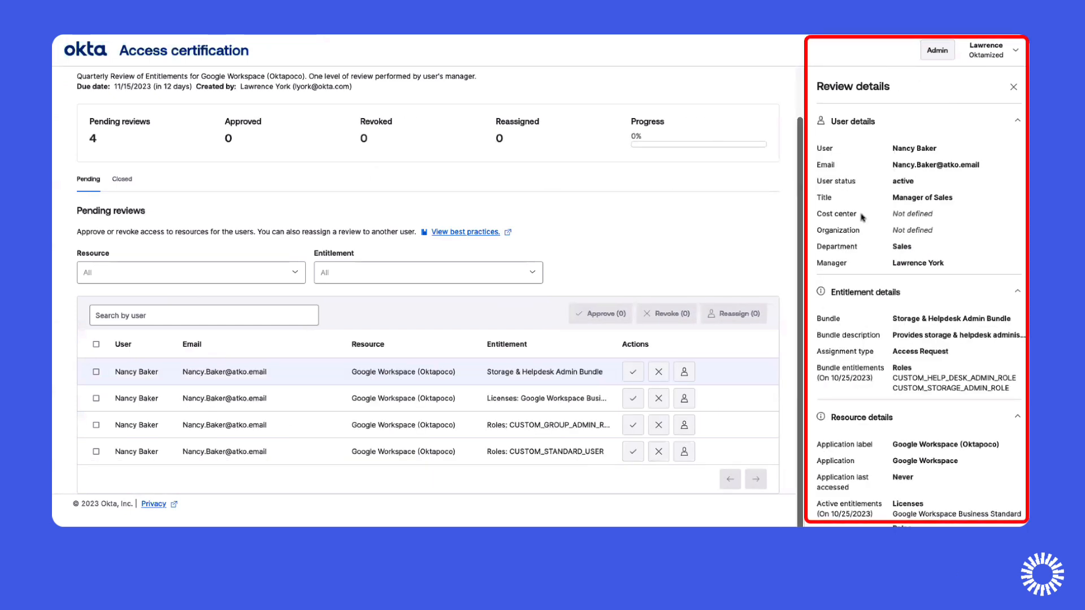
Scroll the pending Storage & Helpdesk Admin Bundle review details down to resource details and history.
{"action": "scroll", "scroll_direction": "down", "scroll_amount": 3}
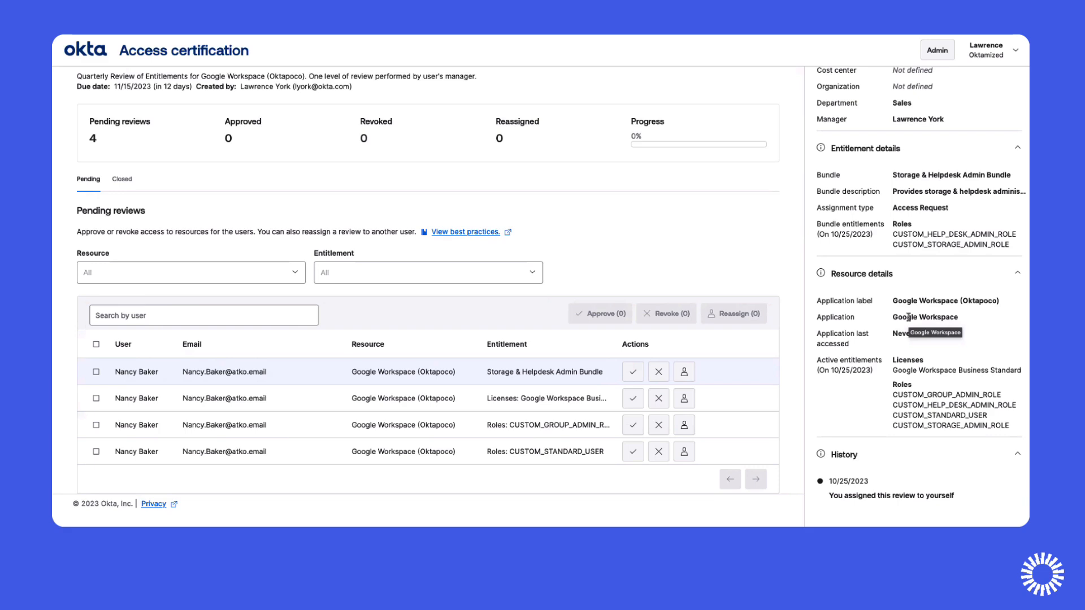
{"action": "mouse_move", "coordinate": [905, 319]}
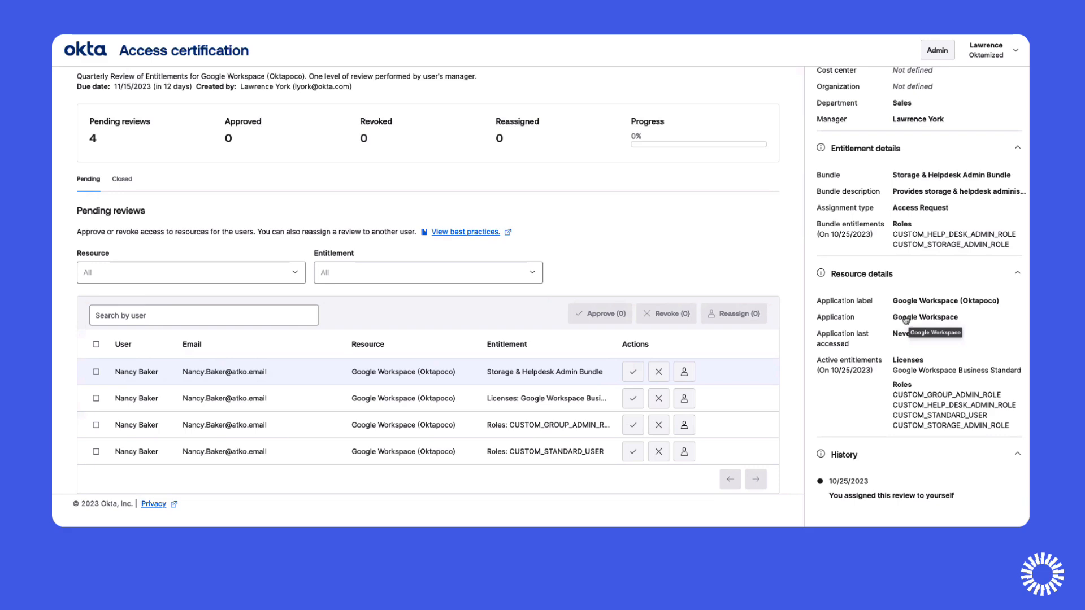